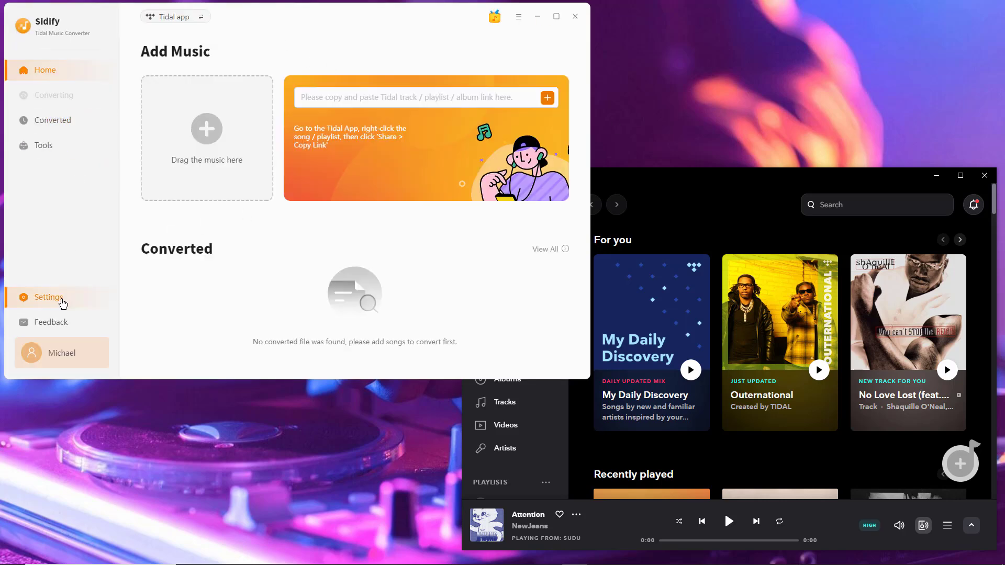
Set Conversion Mode to Tidal Record and Output Format to FLAC, then go Home.
left_click(47, 297)
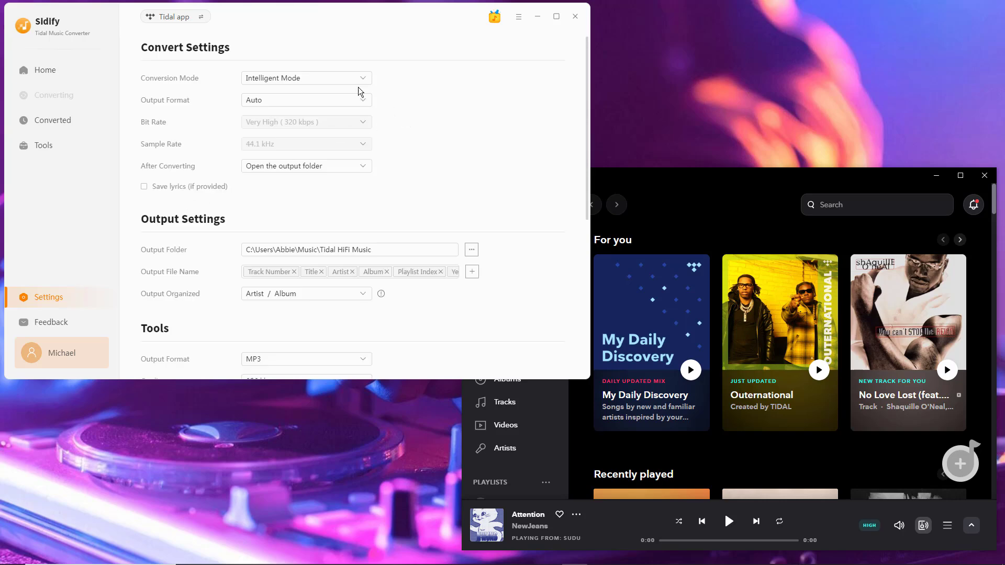
left_click(306, 78)
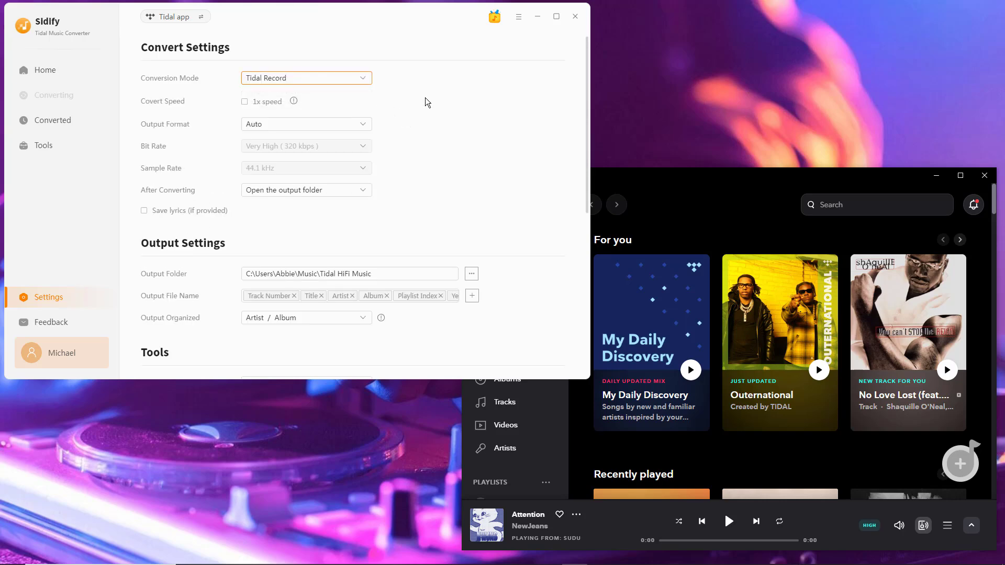
mouse_move(362, 127)
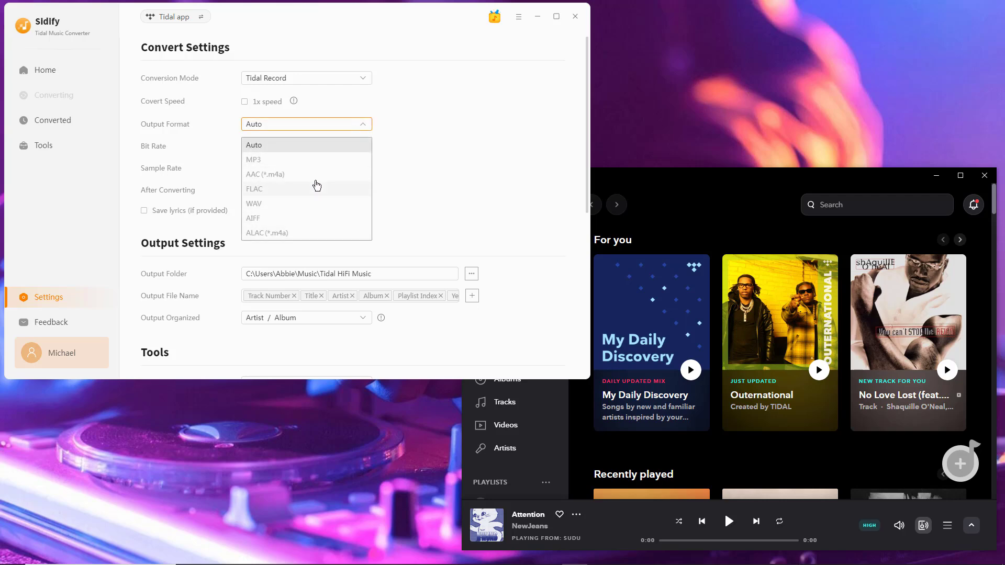
mouse_move(308, 219)
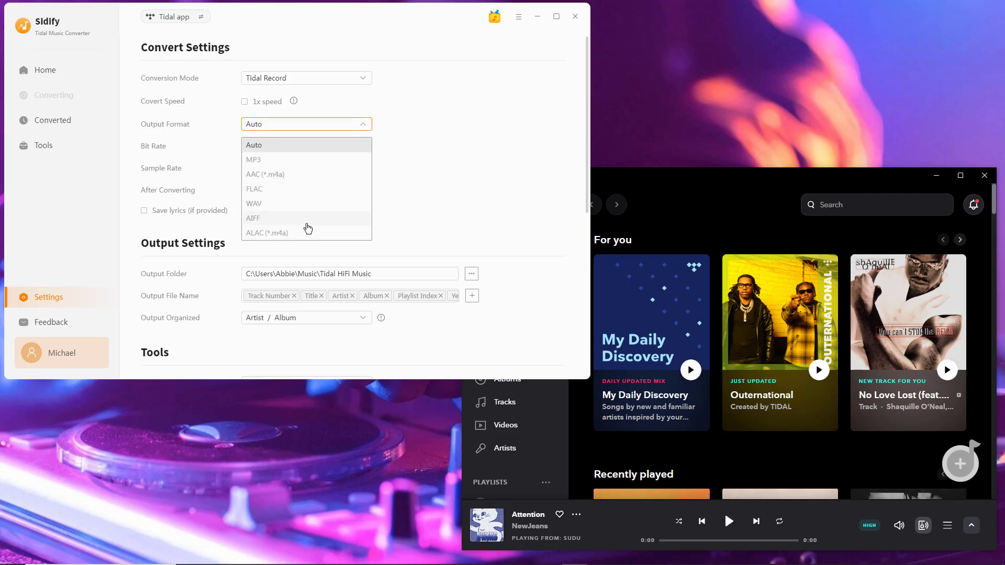
mouse_move(297, 192)
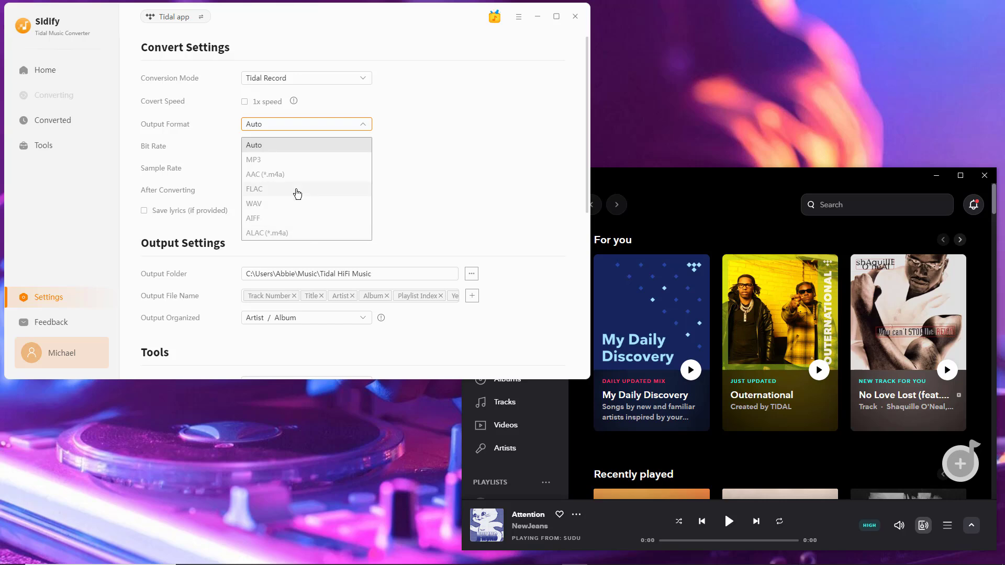
left_click(254, 189)
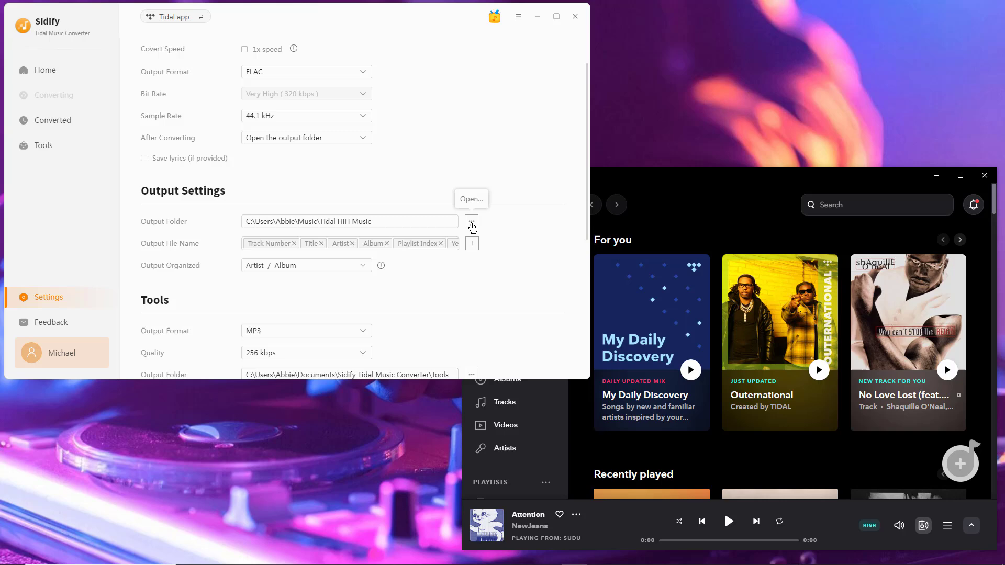
scroll("down", 3)
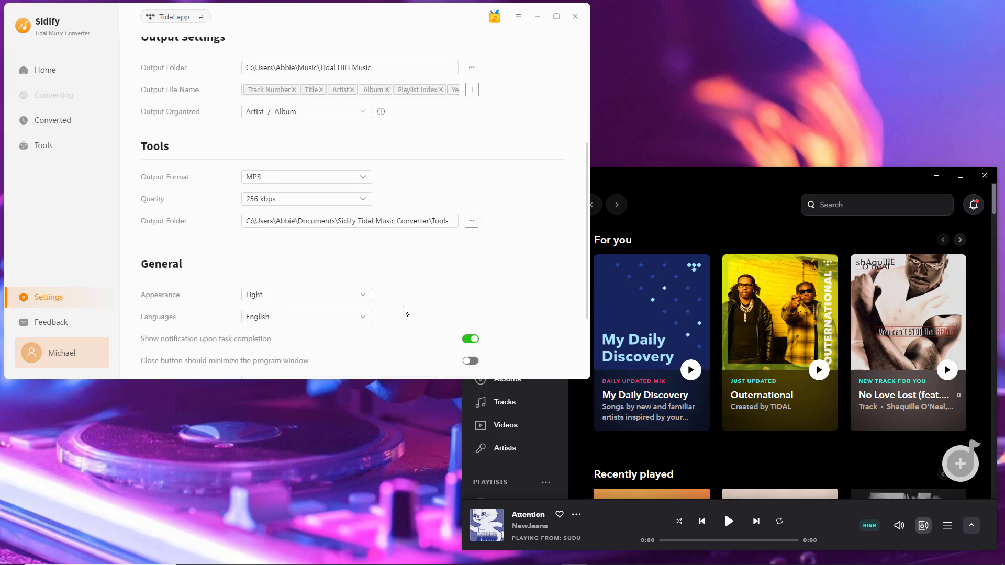
left_click(44, 70)
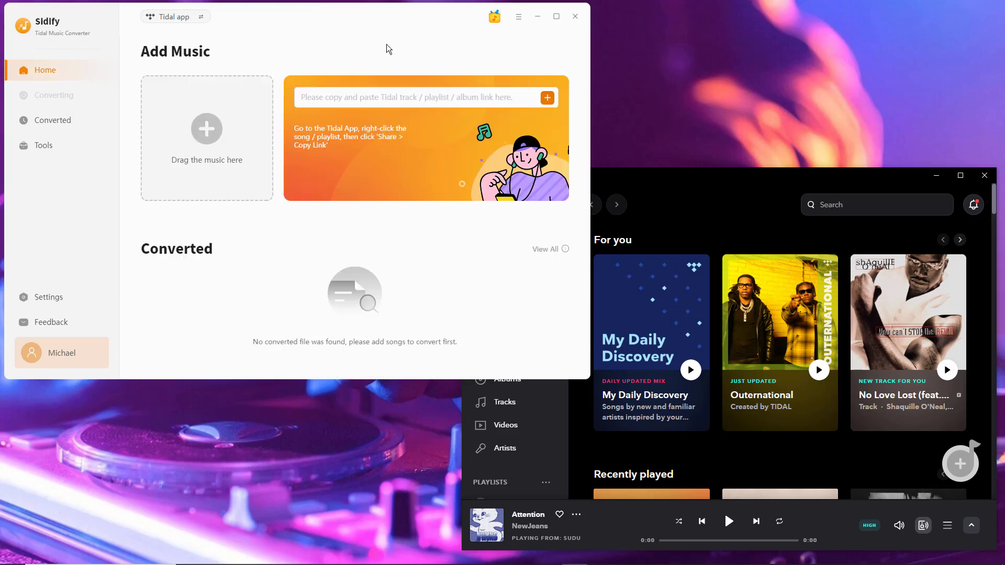
In TIDAL, open My Mix 2 from Custom mixes and send Pengedans by KESI to Sidify.
left_click(474, 174)
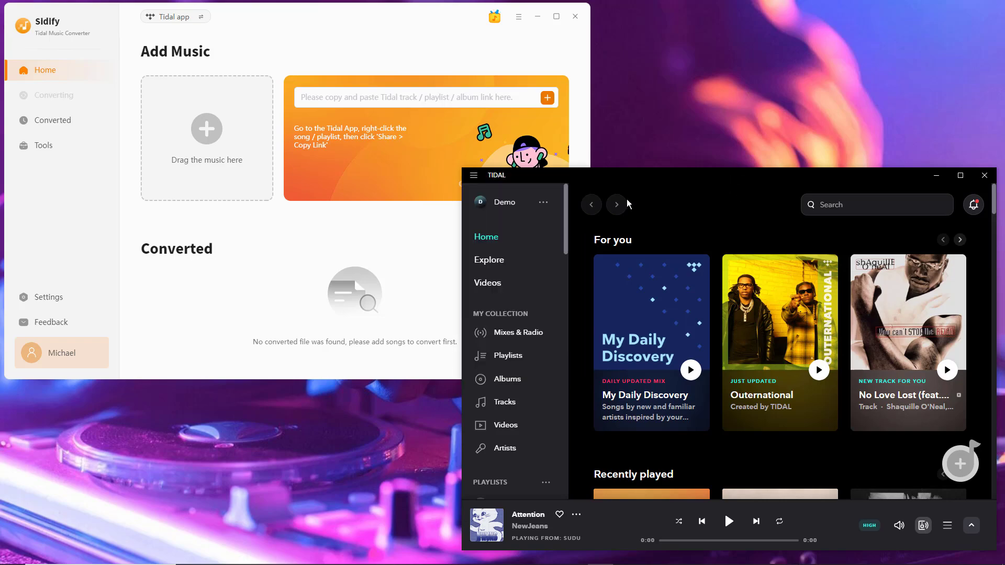
scroll("down", 3)
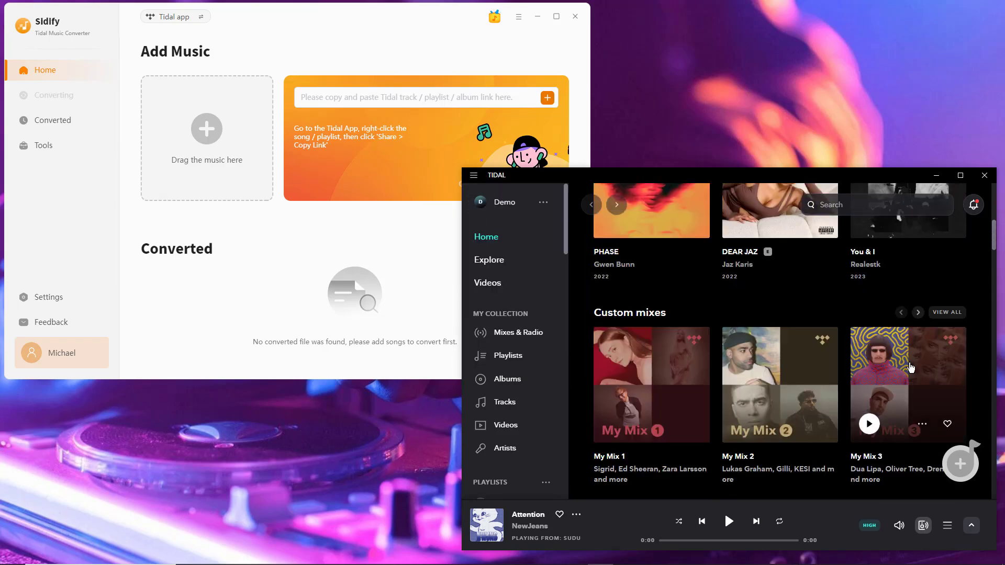
left_click(779, 385)
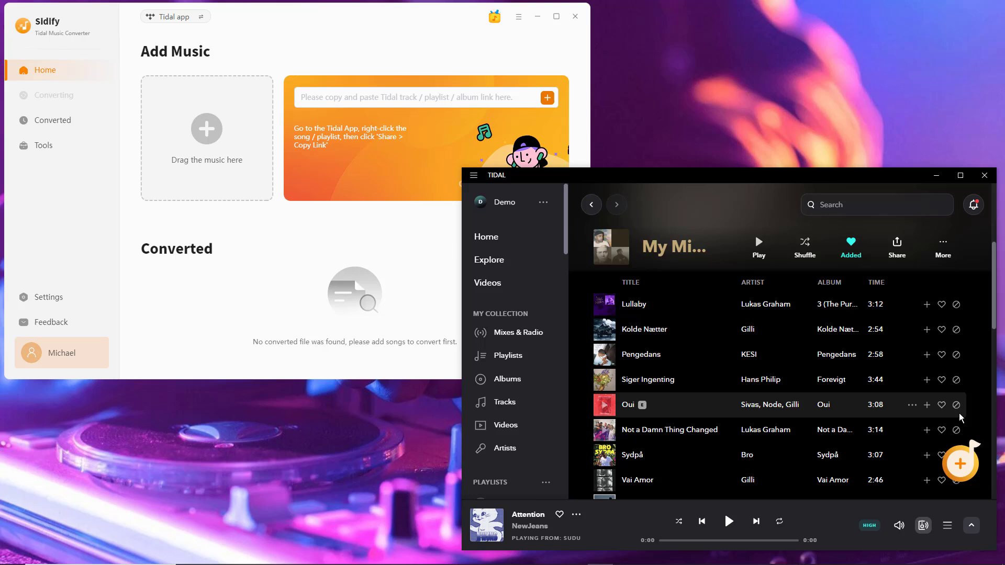
mouse_move(703, 361)
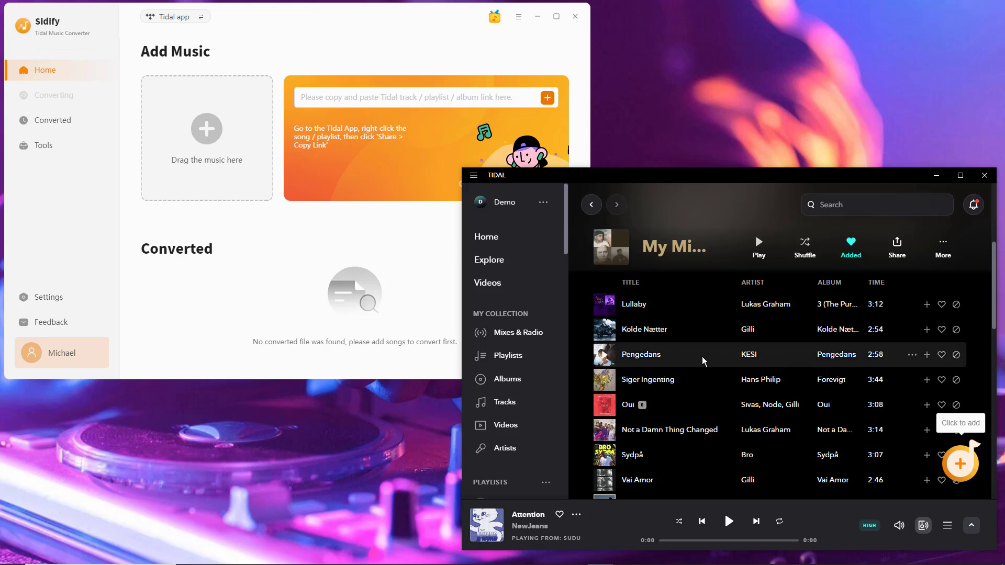
left_click(546, 97)
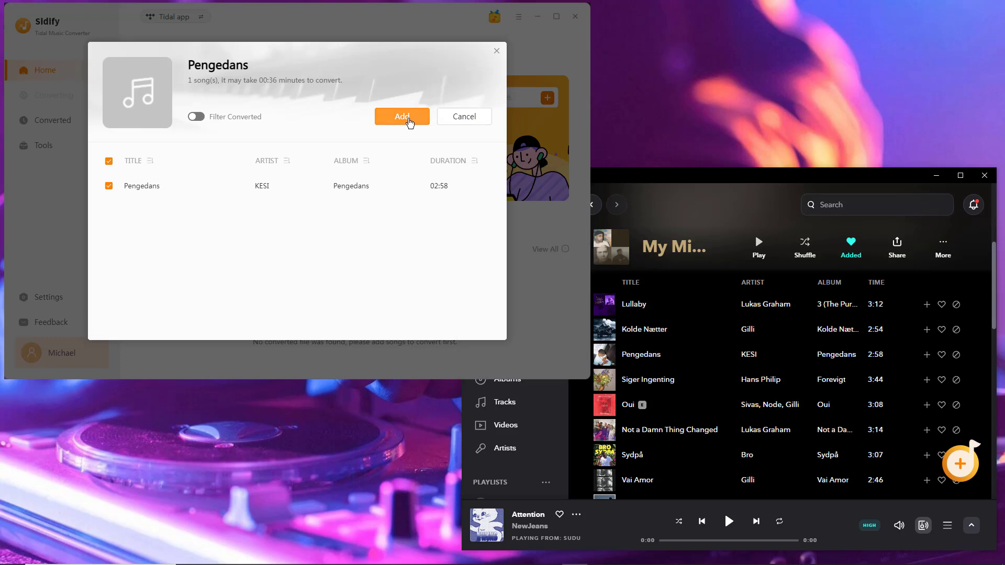
Add Pengedans to the conversion list, then send TIDAL's My Mix 2 to Sidify.
left_click(402, 117)
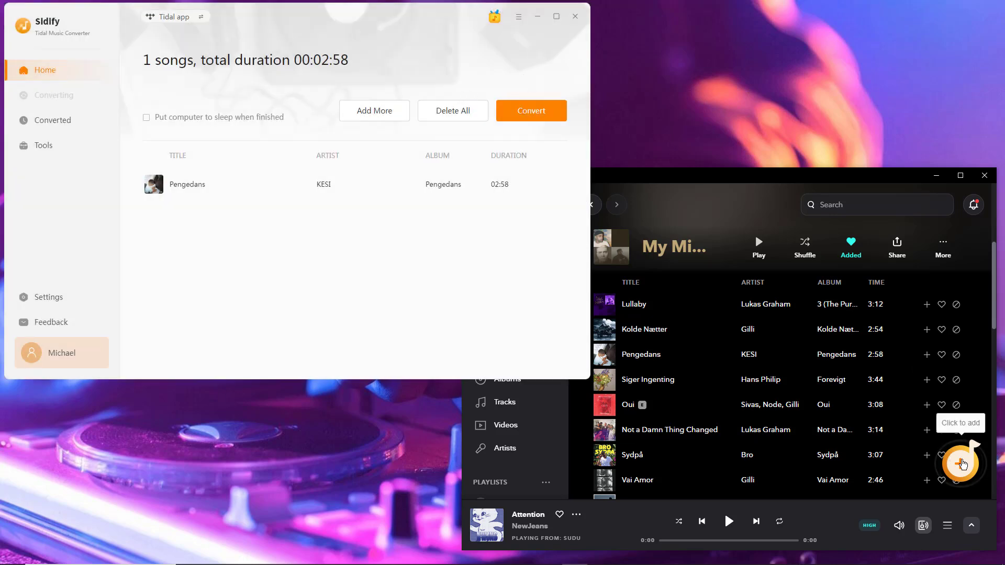
left_click(473, 175)
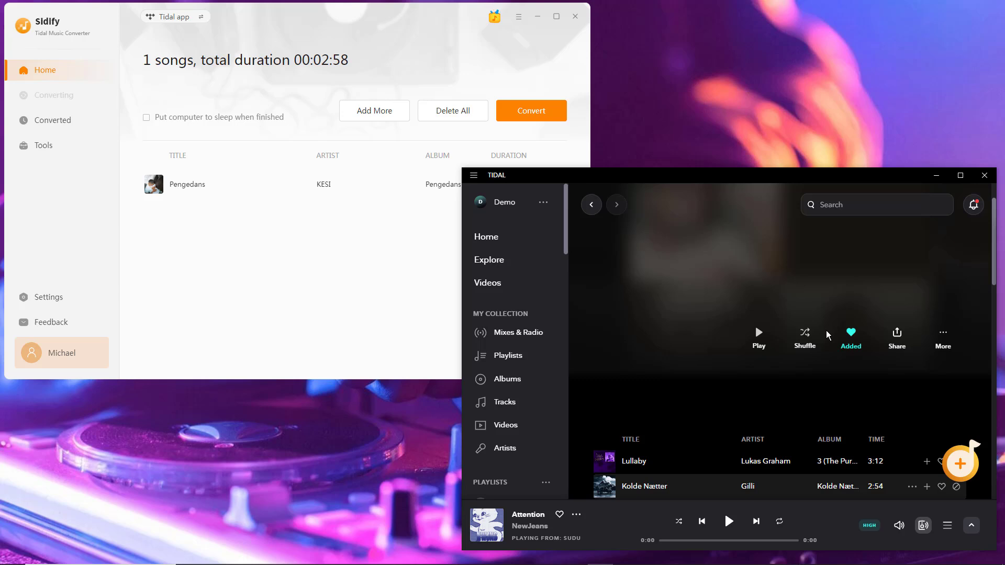
left_click(486, 237)
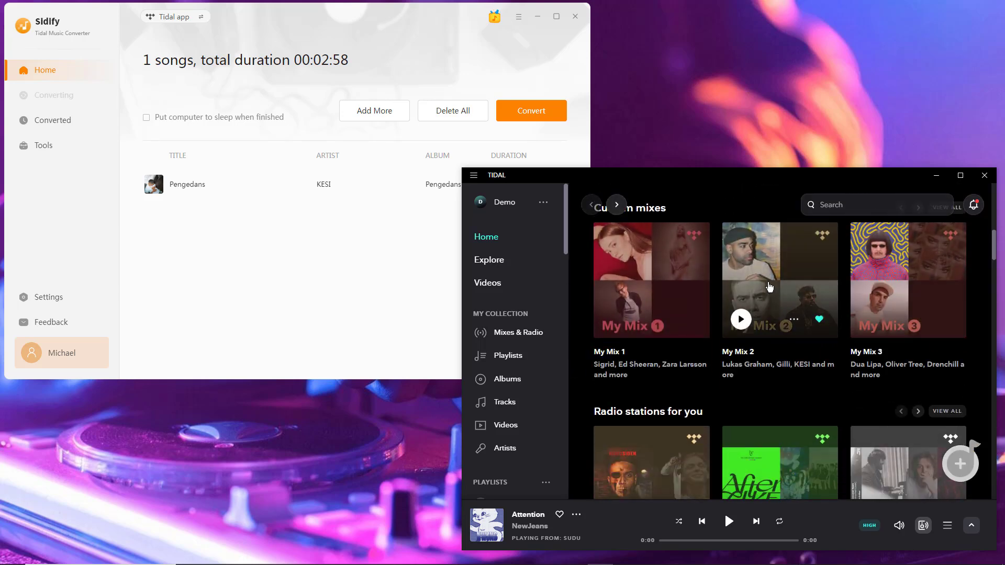
left_click(375, 111)
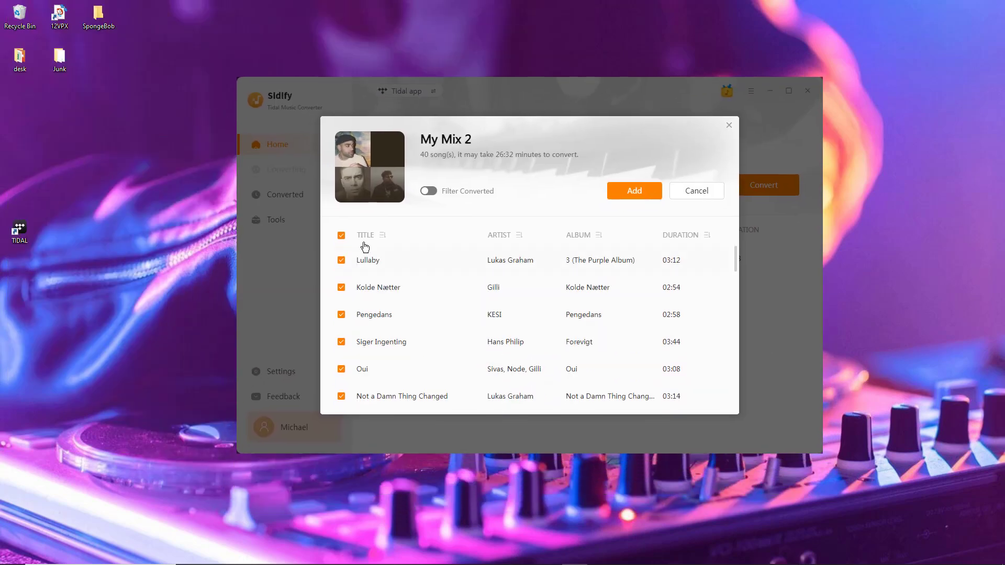
Untick all My Mix 2 tracks except Lullaby, Siger Ingenting and Sydpå, and add them.
left_click(340, 235)
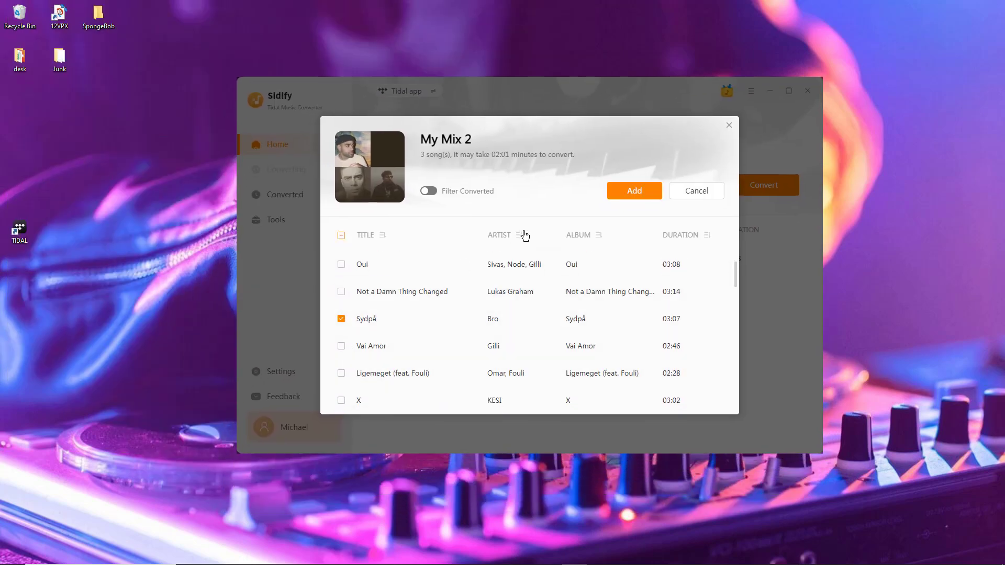
left_click(633, 191)
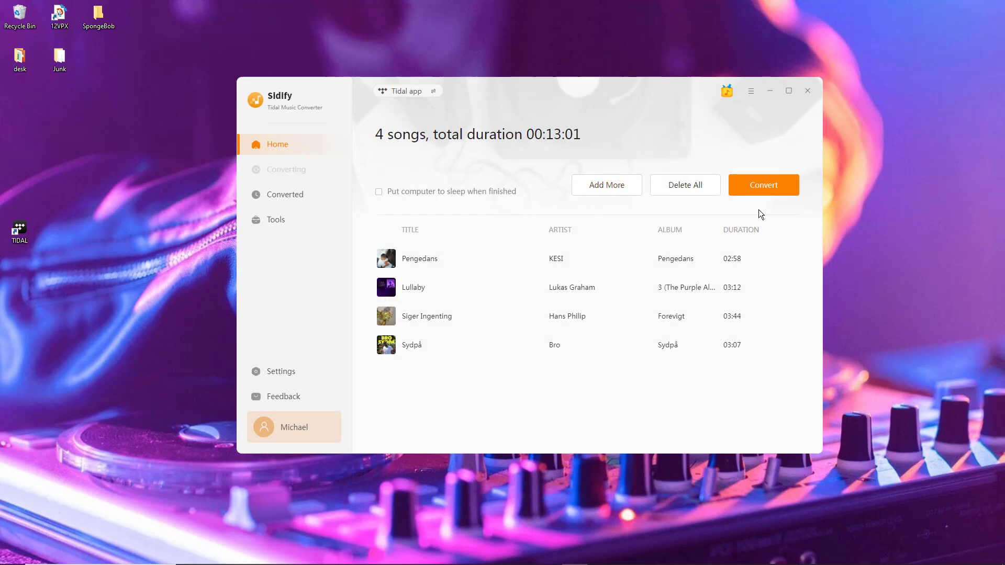
mouse_move(764, 185)
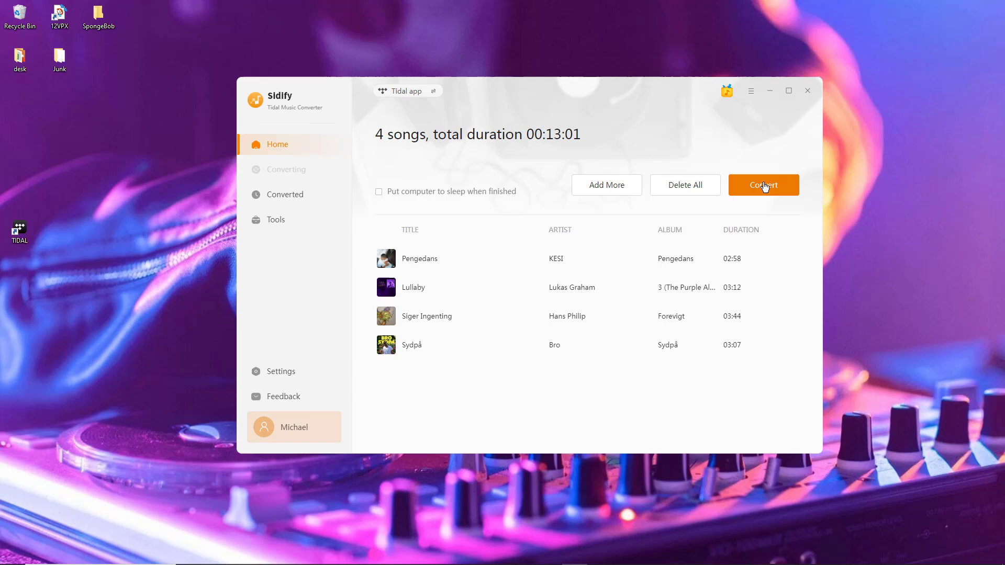
Convert the four queued songs to FLAC.
left_click(763, 186)
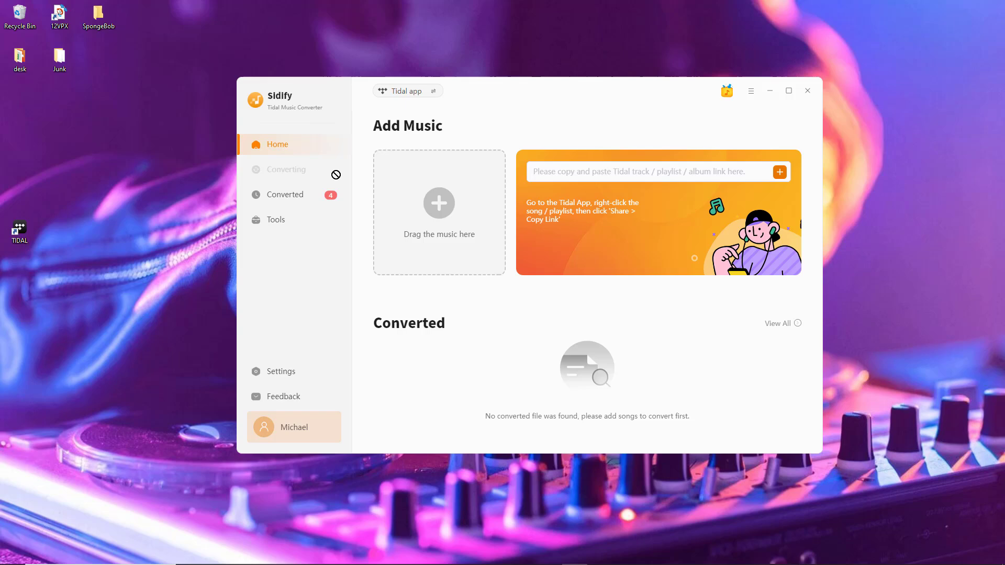
Open the Converted list and show Lullaby's converted file in File Explorer.
left_click(285, 194)
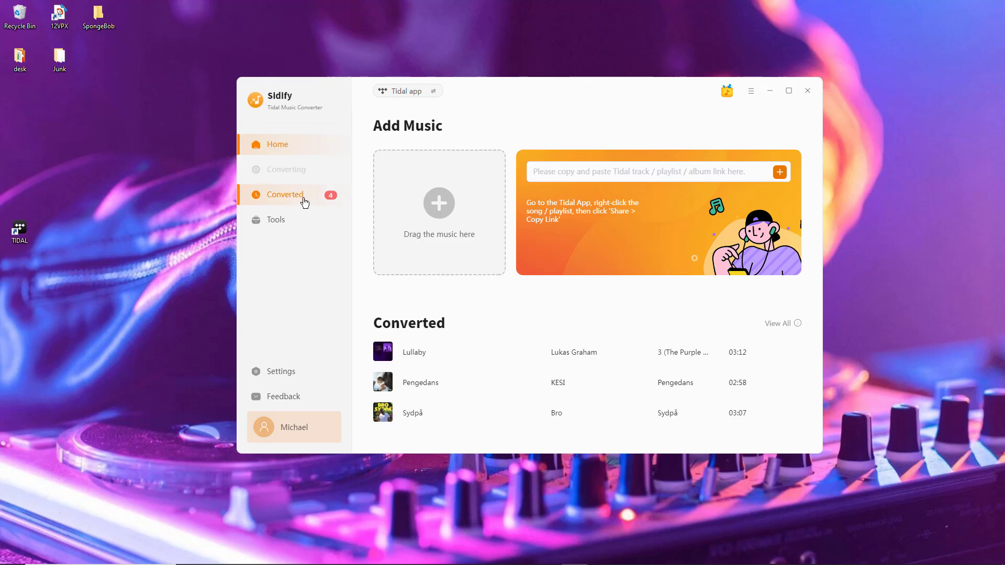
left_click(285, 194)
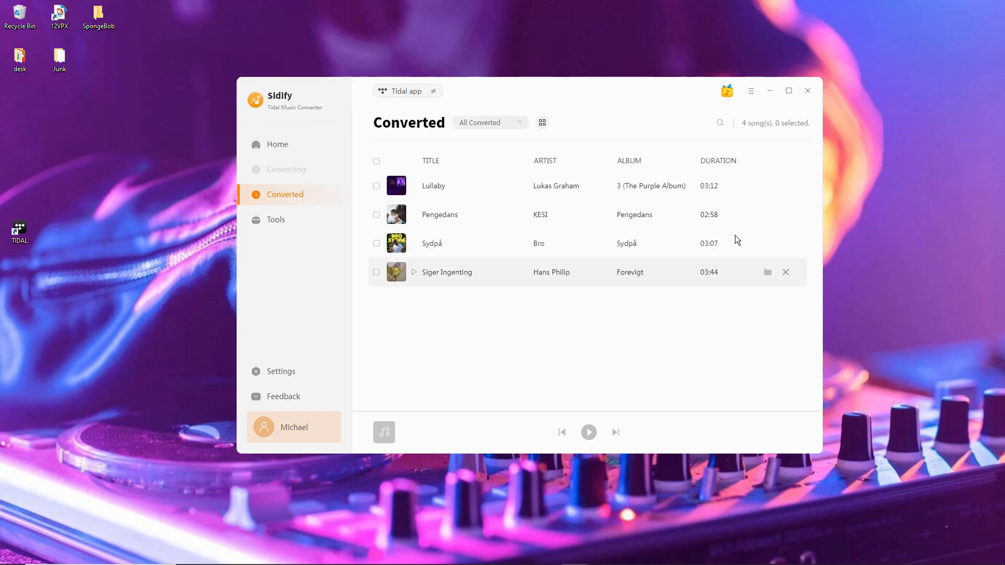
mouse_move(768, 186)
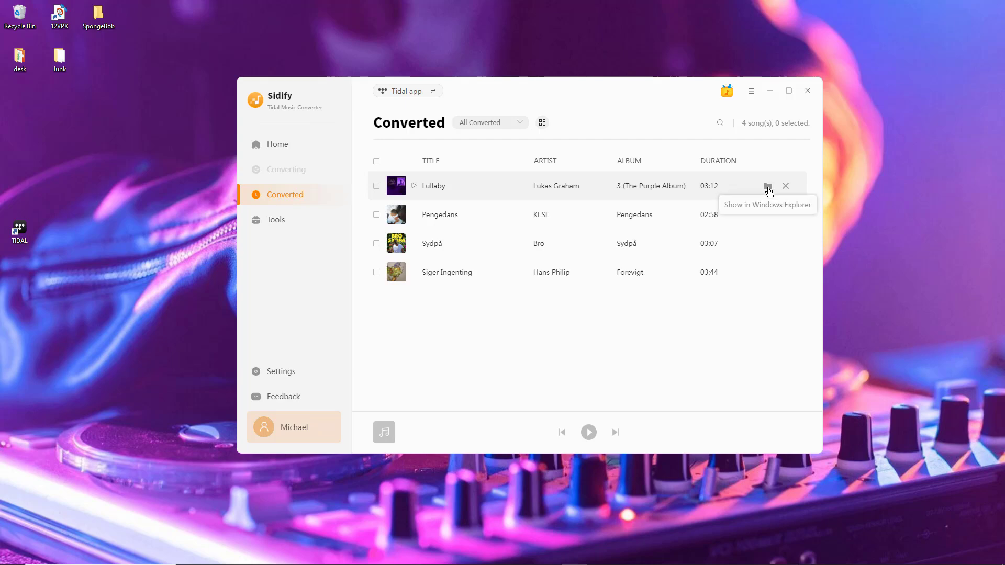
left_click(768, 186)
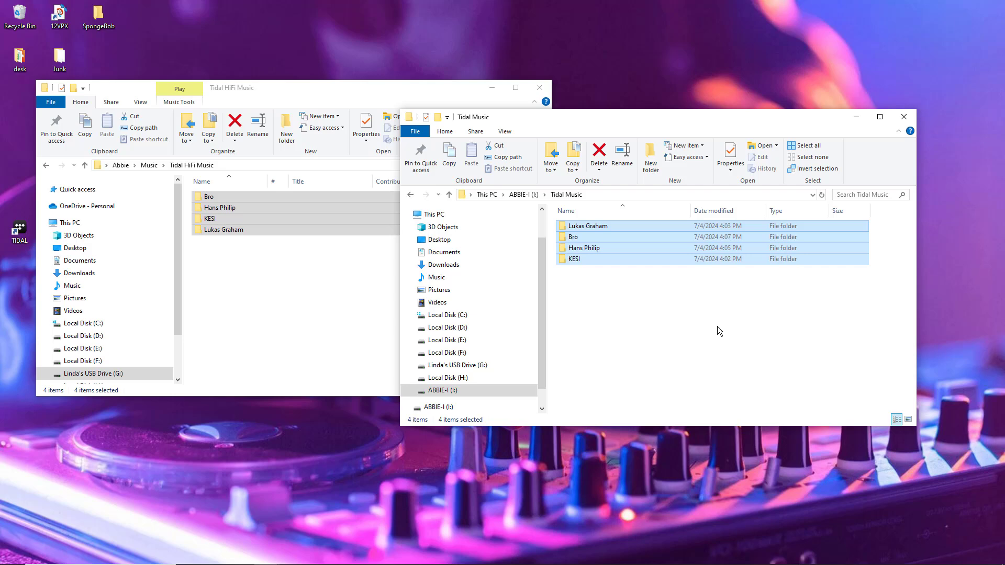
mouse_move(659, 229)
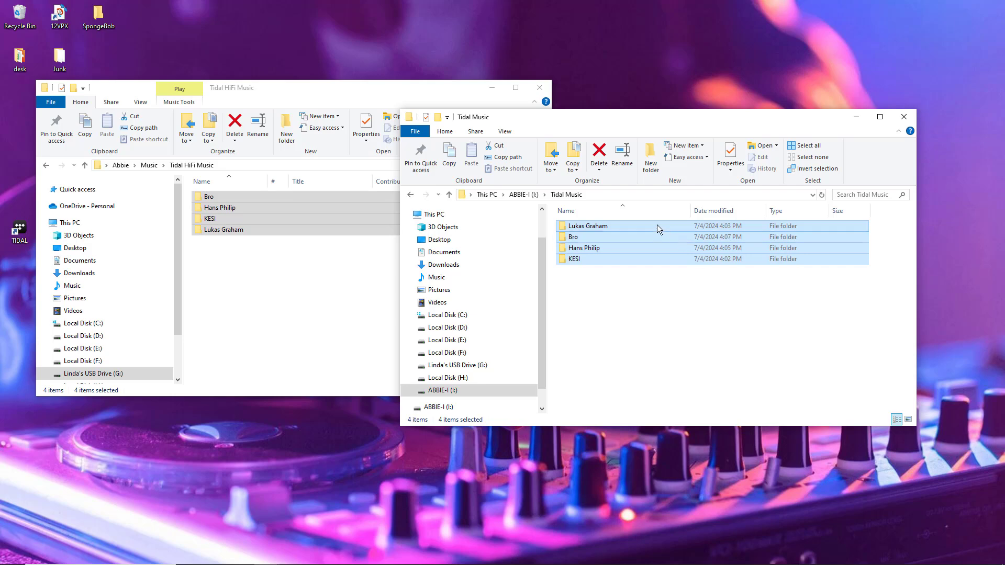
Open Lukas Graham's folder to reach the Lullaby FLAC in 3 (The Purple Album).
double_click(586, 226)
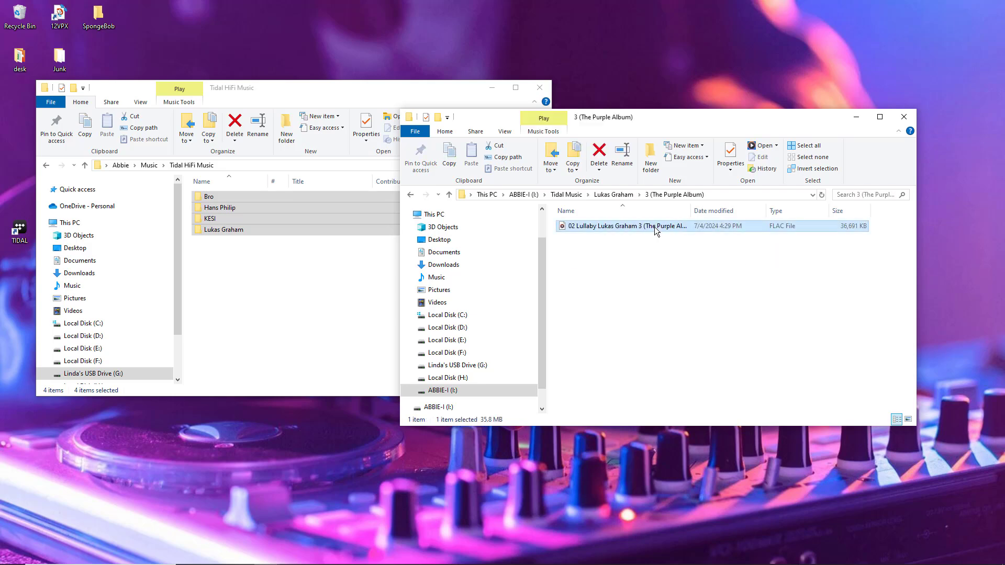